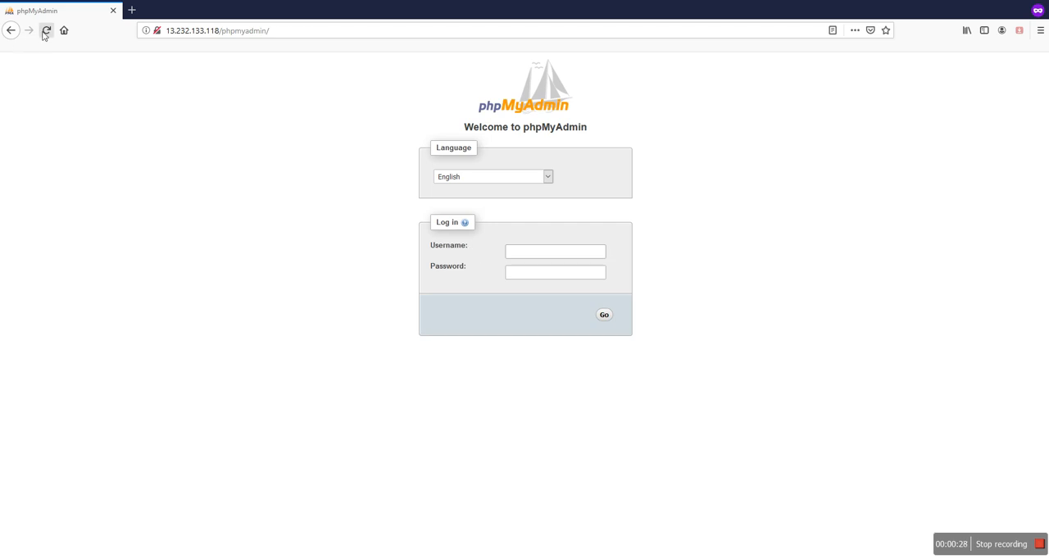
Step: Log in to phpMyAdmin as admin at the old address and log out again
click(554, 250)
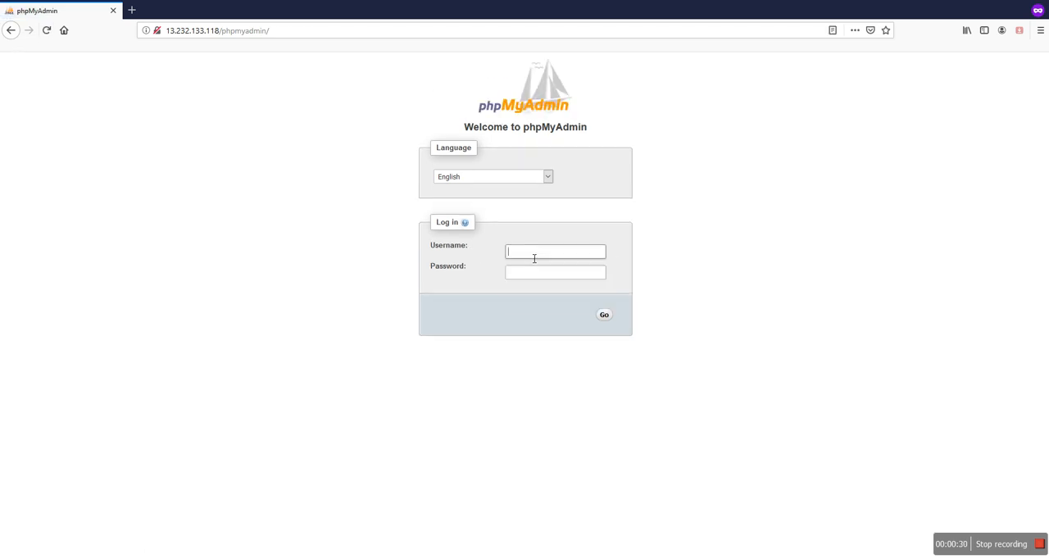
text(admin)
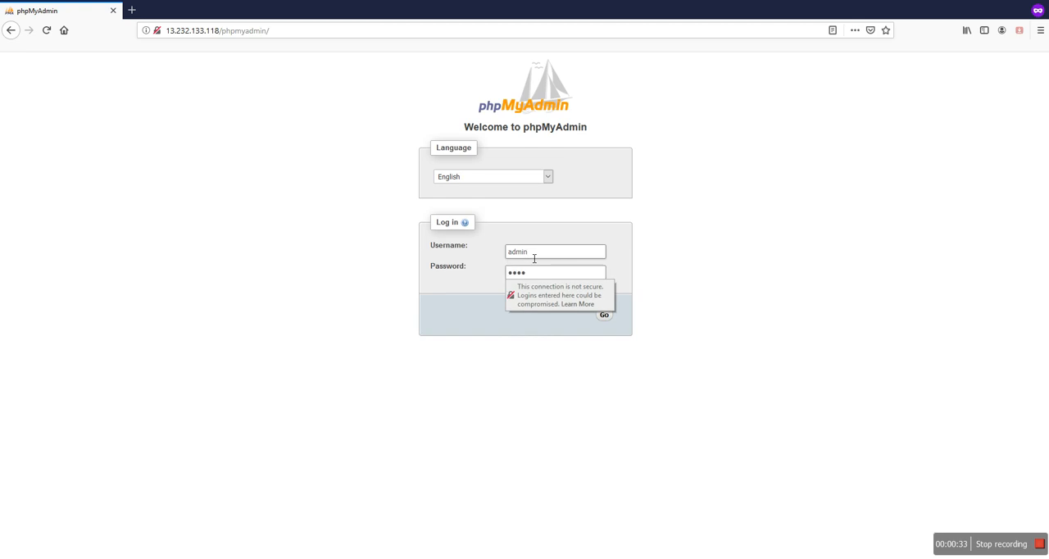
click(603, 315)
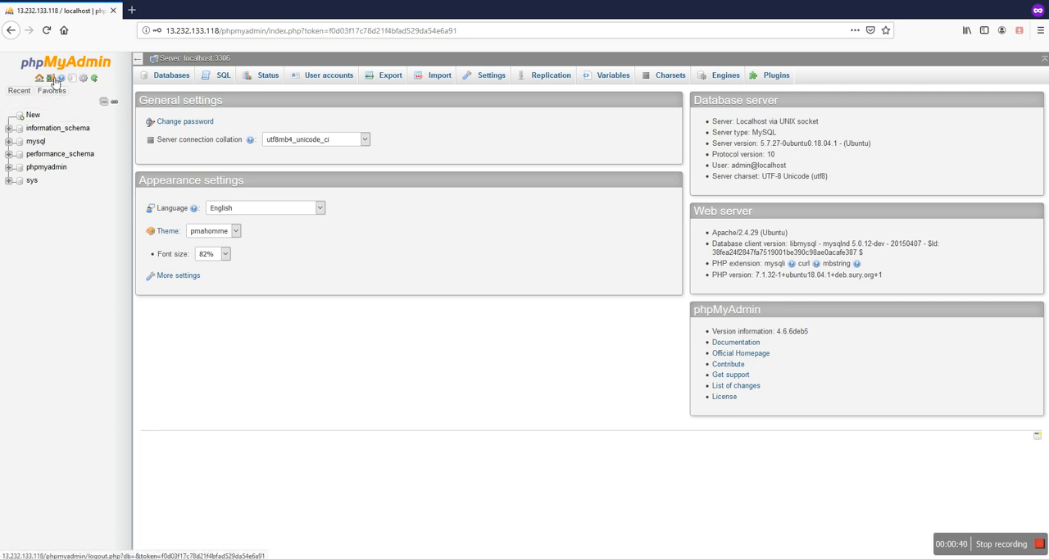
click(82, 77)
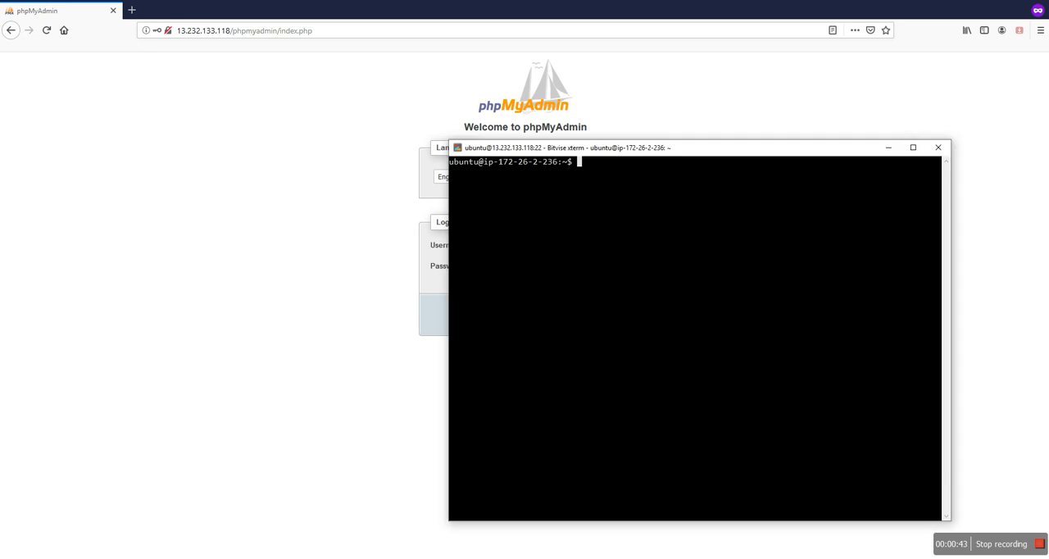
Step: Become root with sudo su and open /etc/apache2/conf-available/phpmyadmin.conf in nano
text(sudo su)
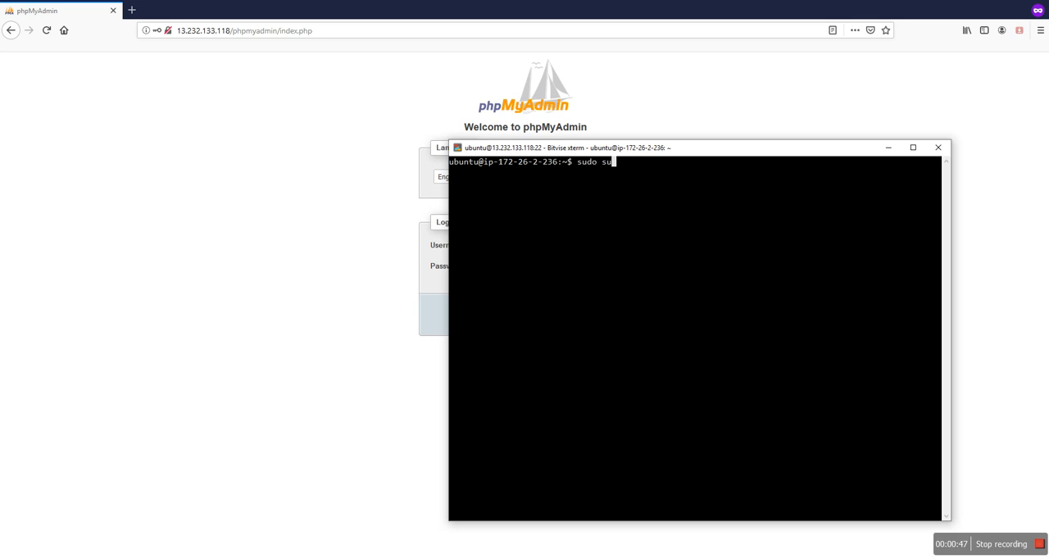
key(Return)
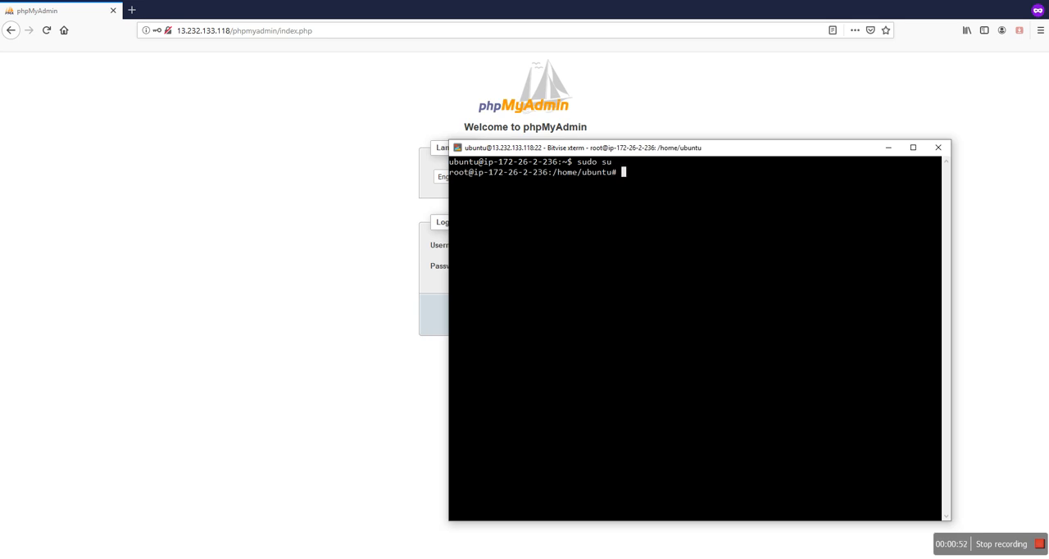
text(service apache2 restart)
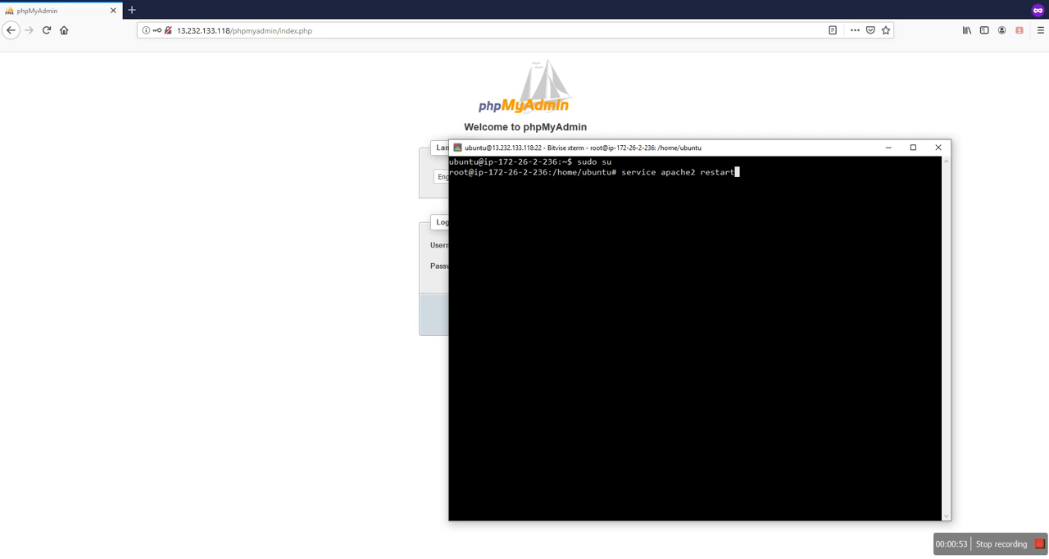
text(nano /etc/apache2/conf-available/phpmyadmin.conf)
text(Alias /p /usr/share/phpmyadmin)
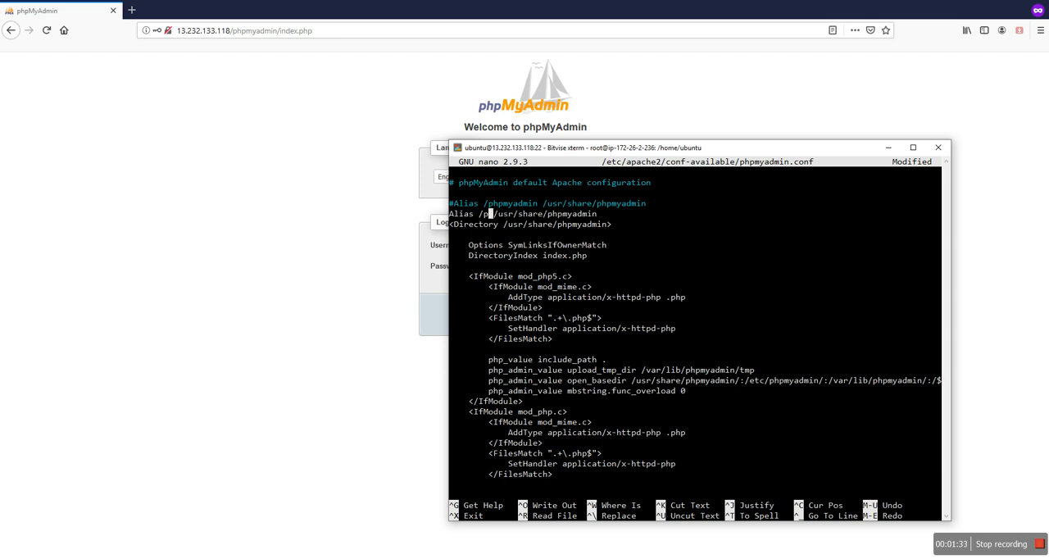
Step: Change the Alias line to /thetraininghelp /usr/share/phpmyadmin, save and exit nano
text(the)
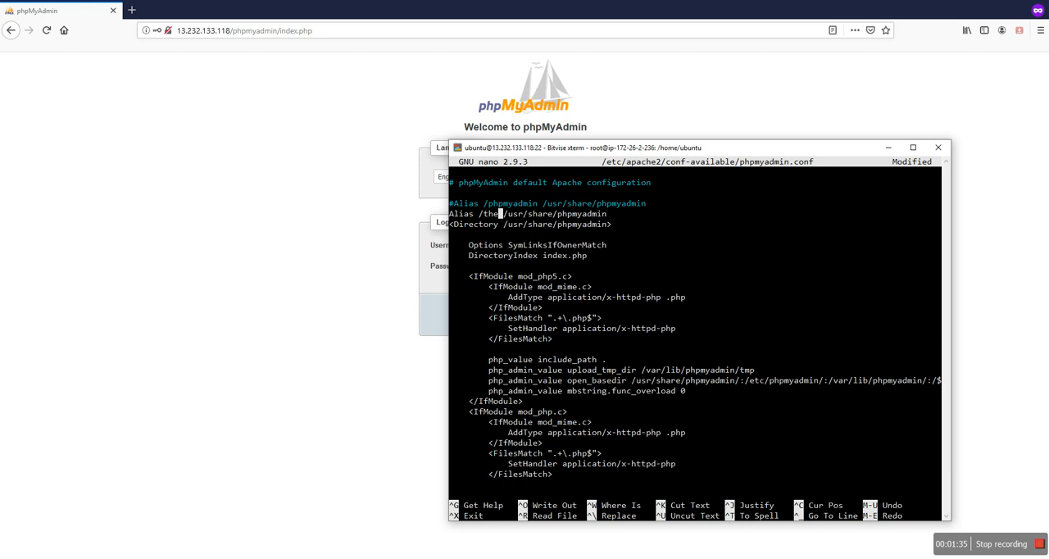
text(train)
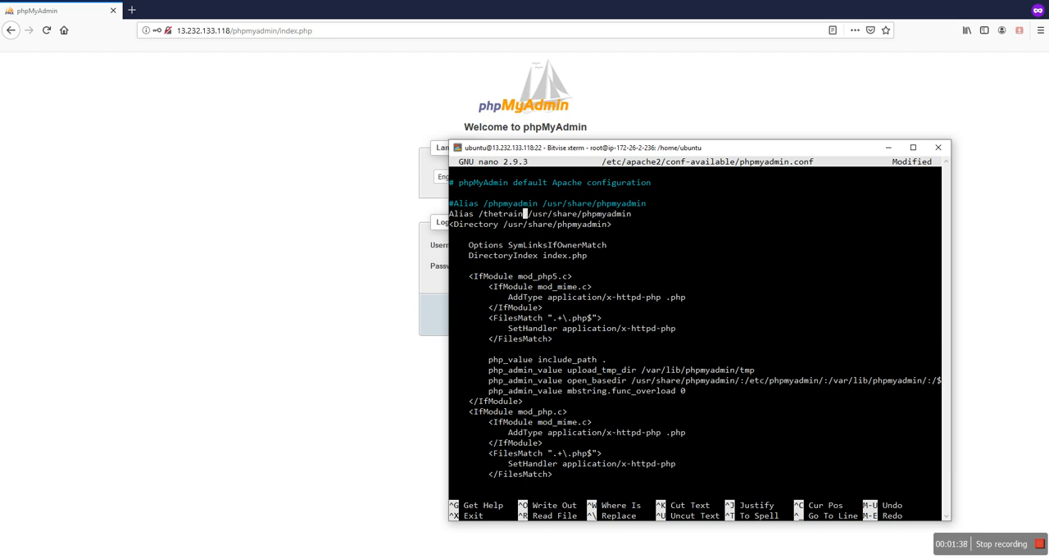
text(ing)
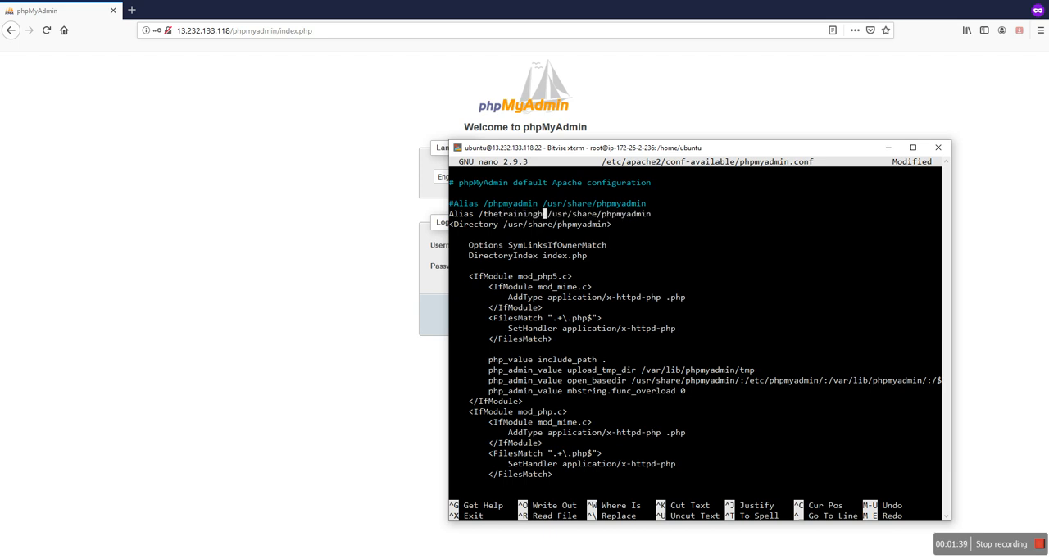
text(help)
text(servi)
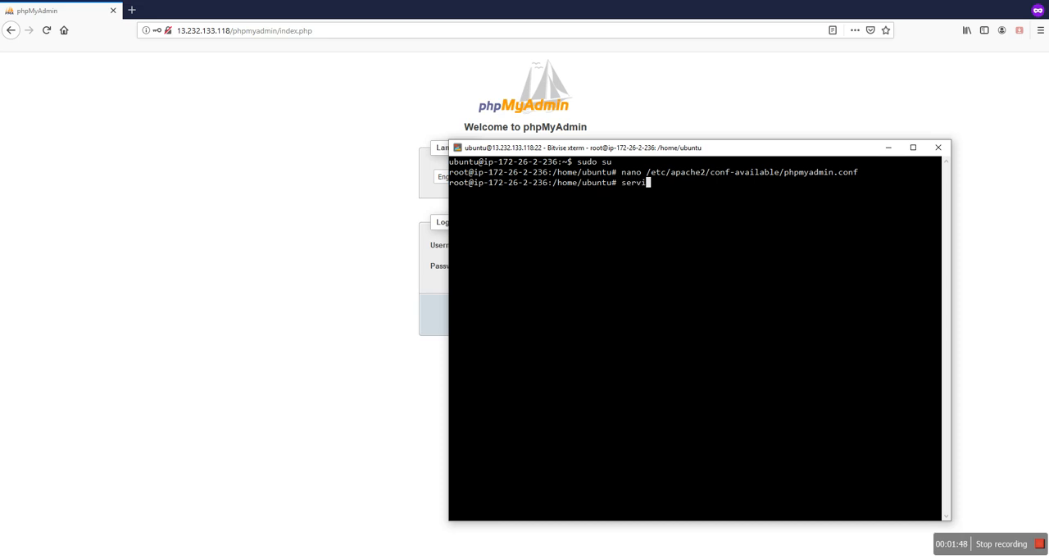
Step: Run service apache2 restart and reload /phpmyadmin in Firefox, now 404 Not Found
text(ce)
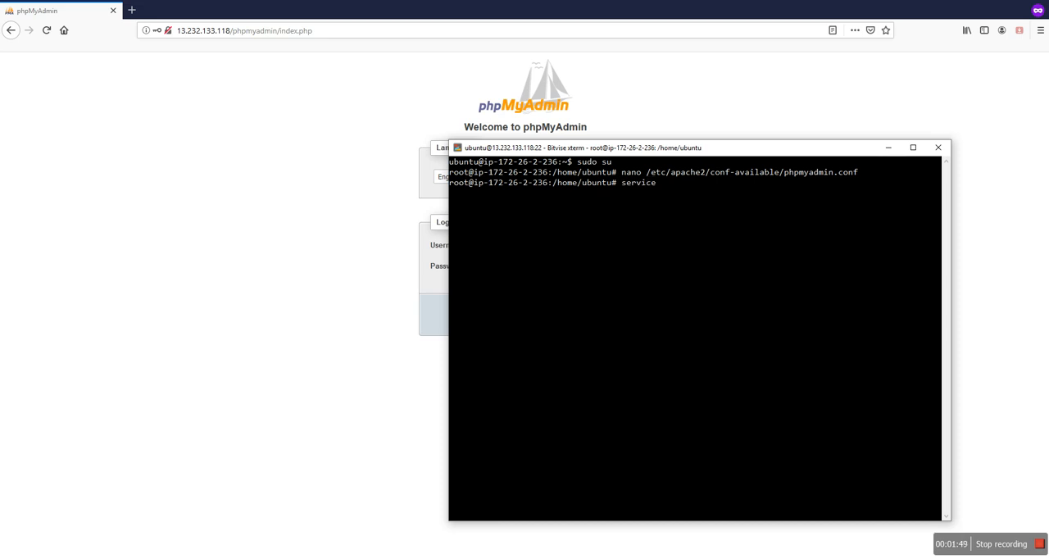
text(apache2)
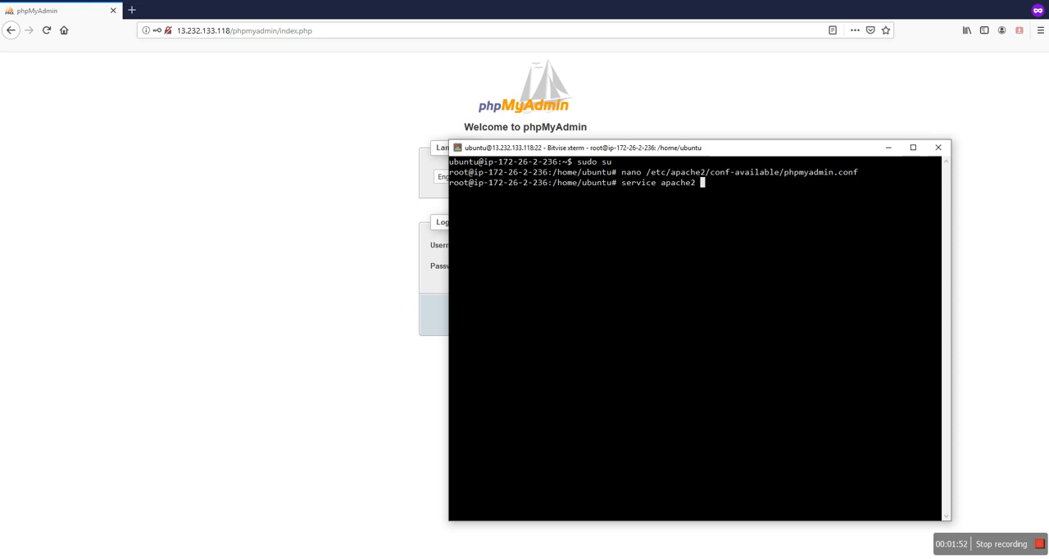
text(restart)
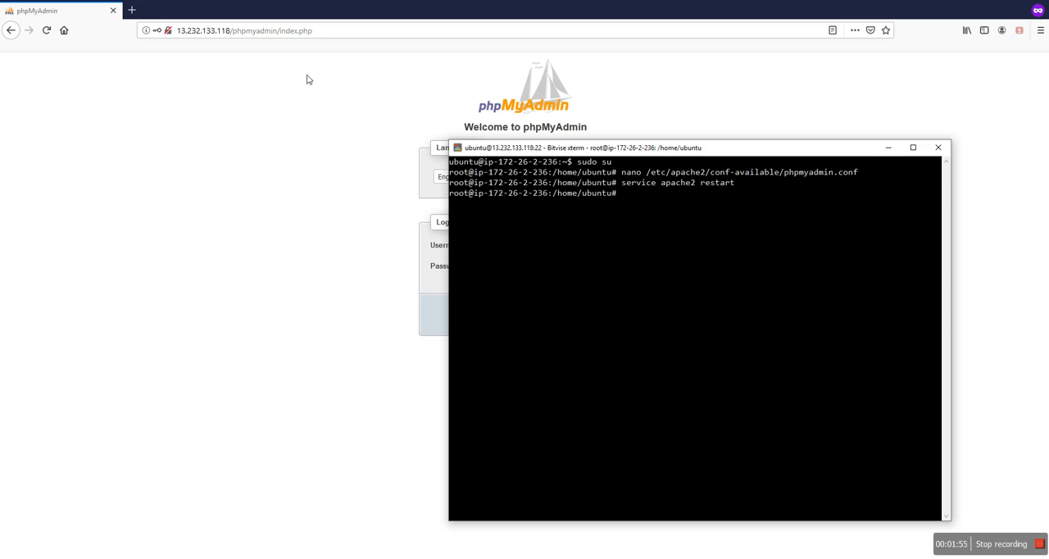
click(46, 29)
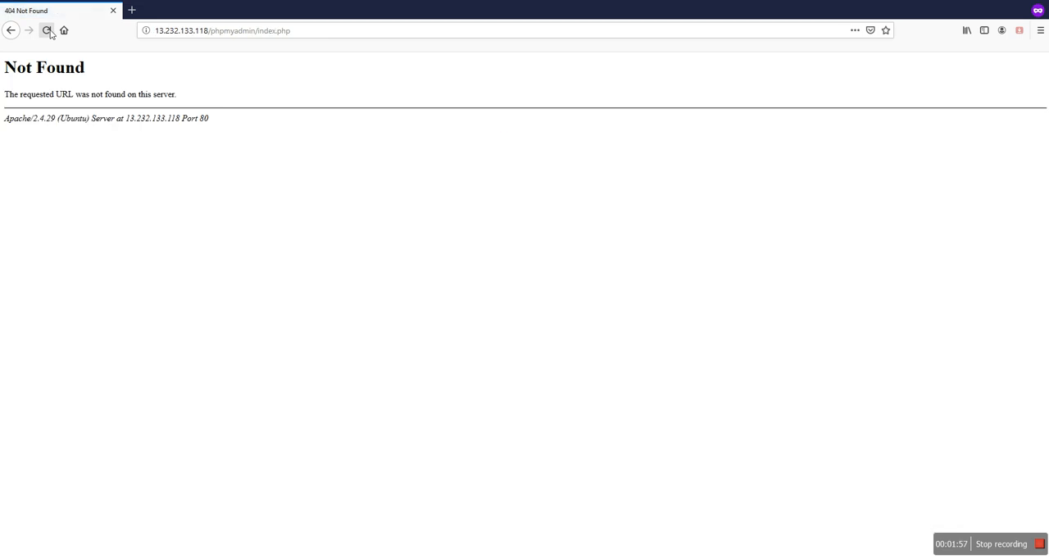
double_click(273, 29)
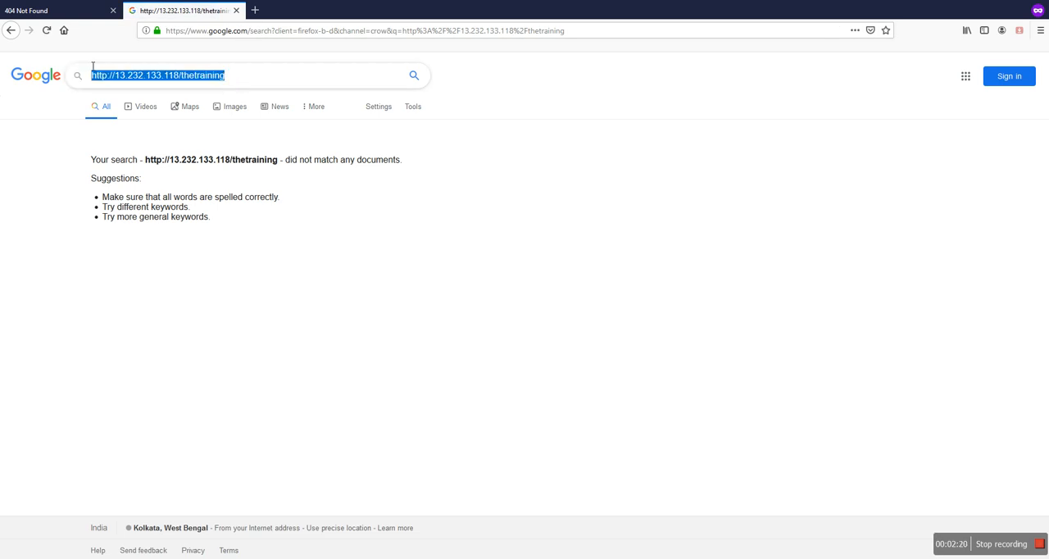
click(364, 30)
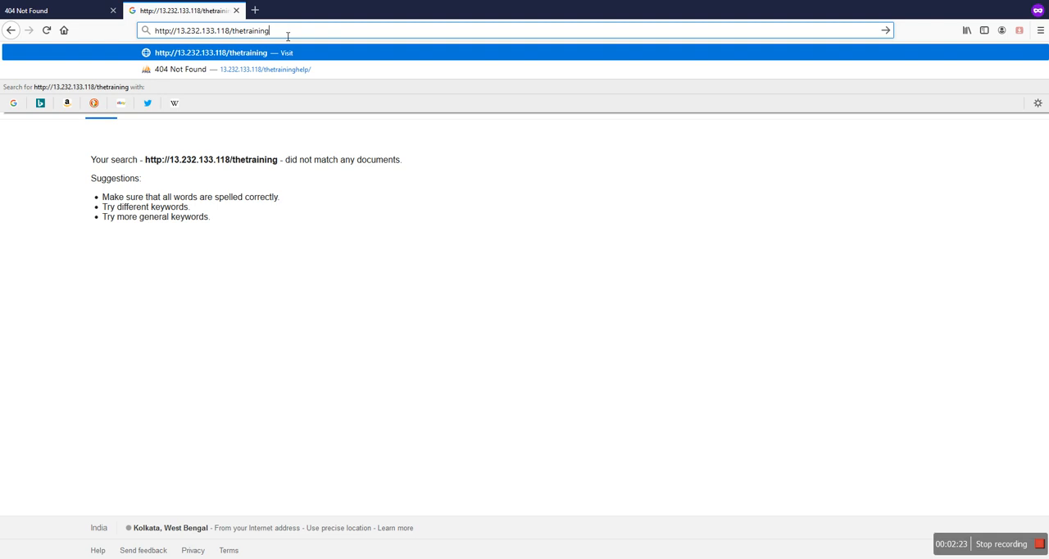
text(hr)
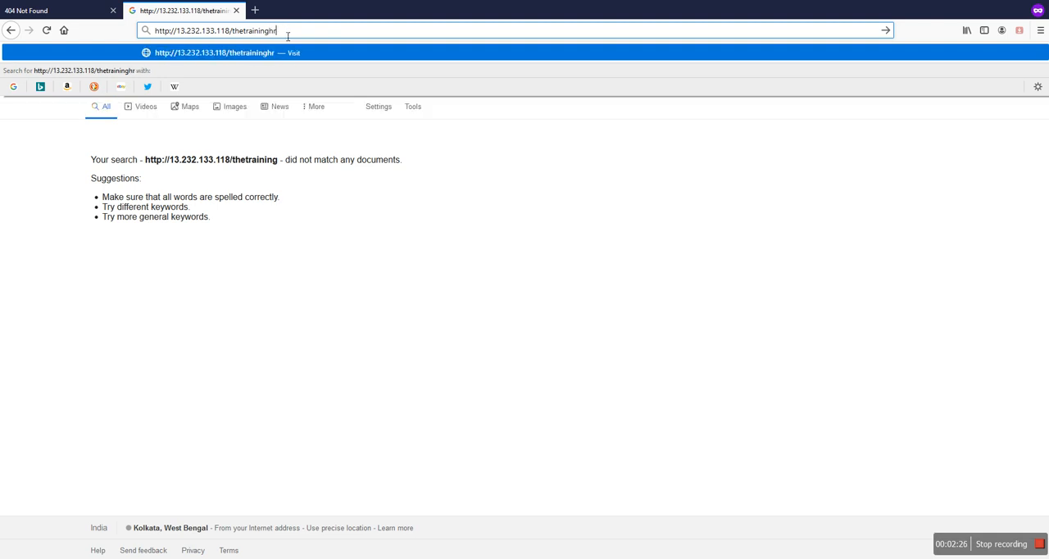
key(Backspace)
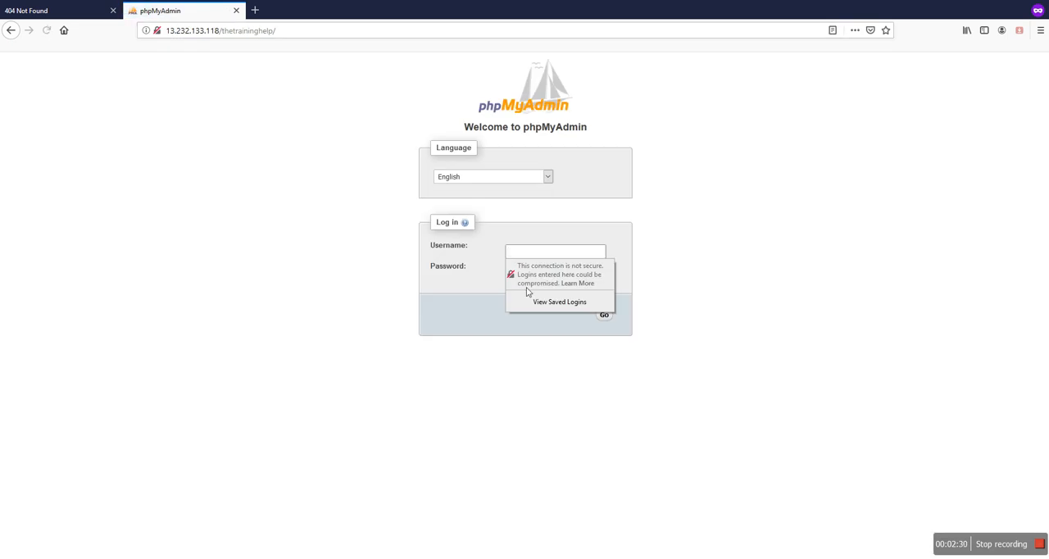
Step: Sign in as admin with the password, landing on the phpMyAdmin dashboard with databases listed
text(adm)
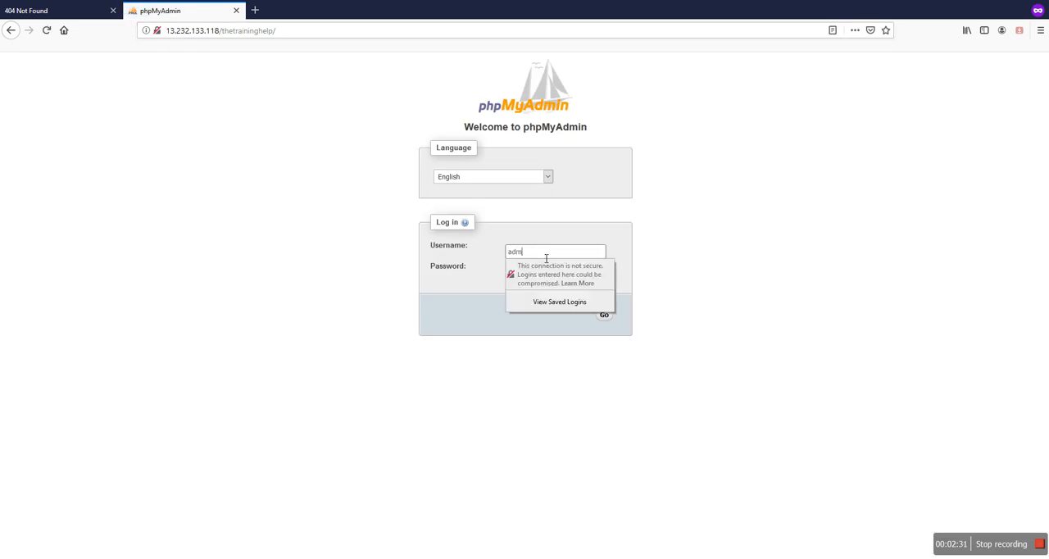
click(556, 272)
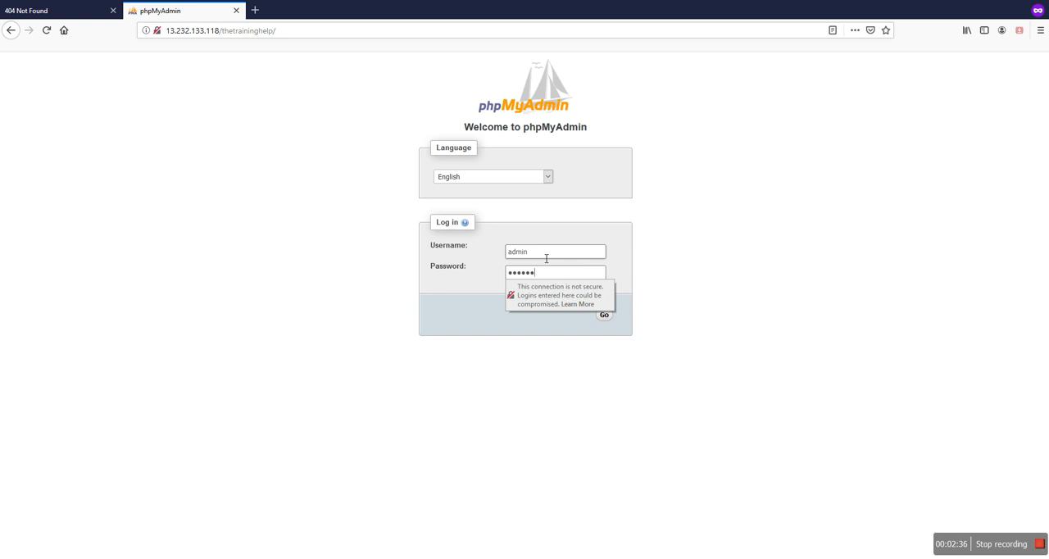
click(603, 315)
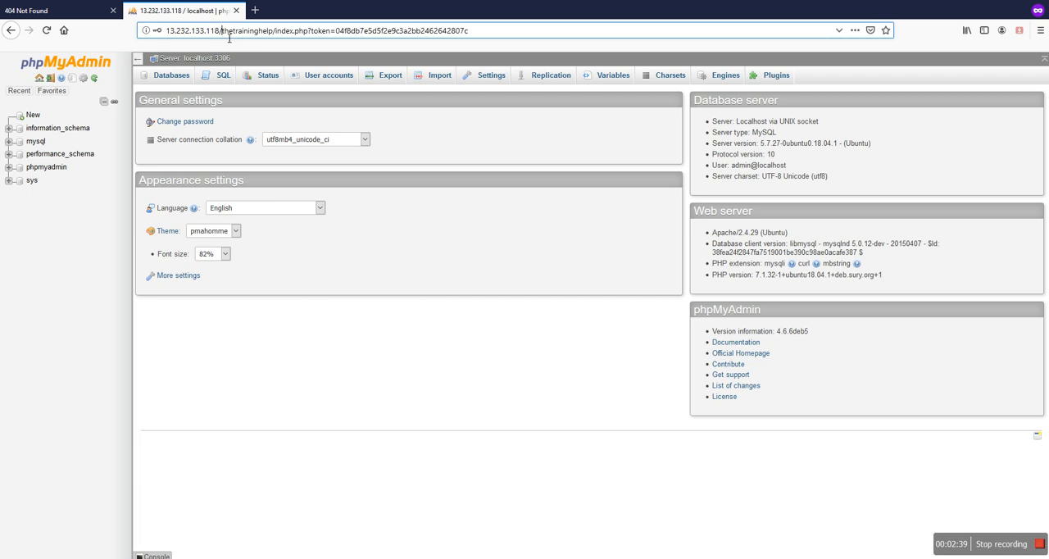
double_click(246, 29)
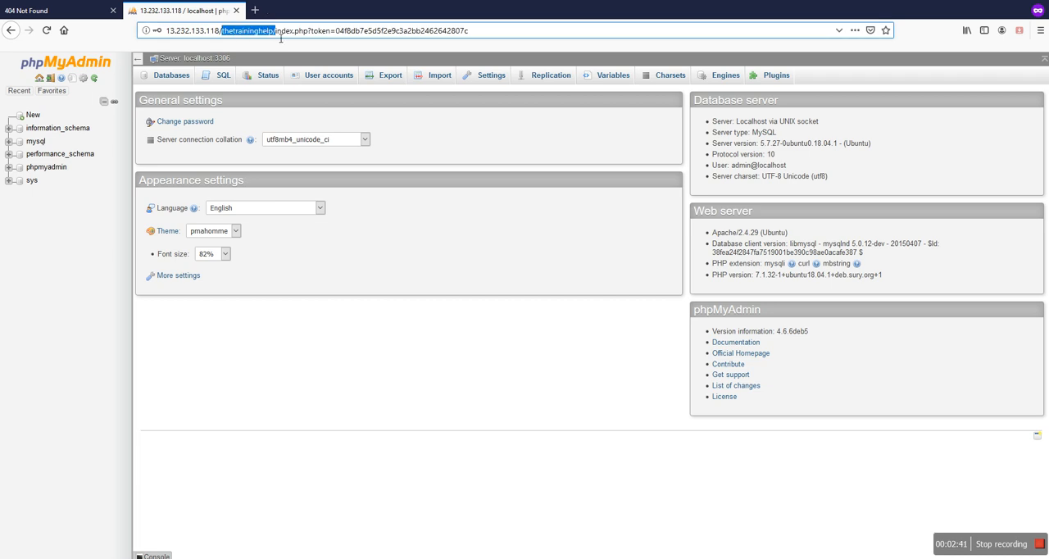
mouse_move(369, 101)
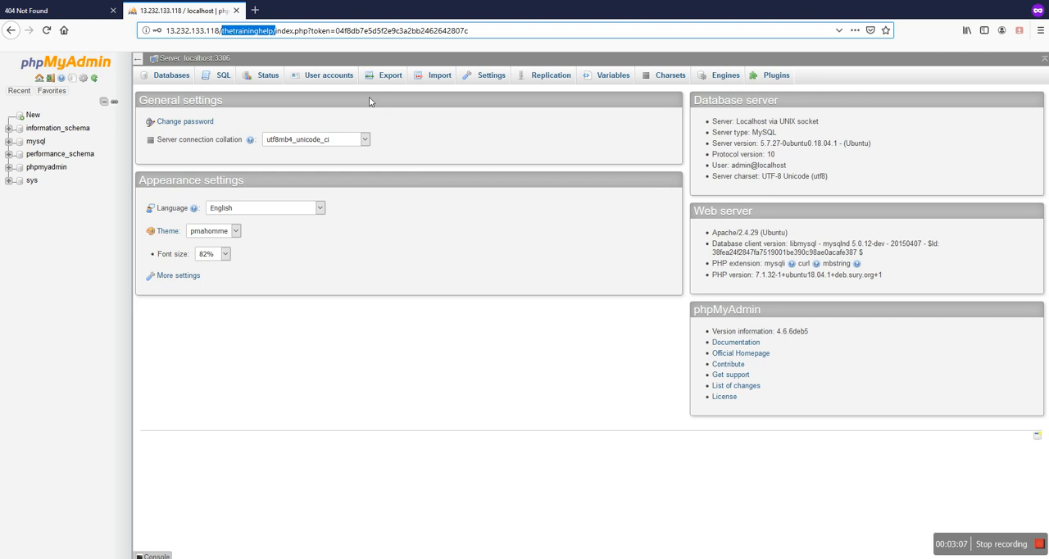
mouse_move(377, 102)
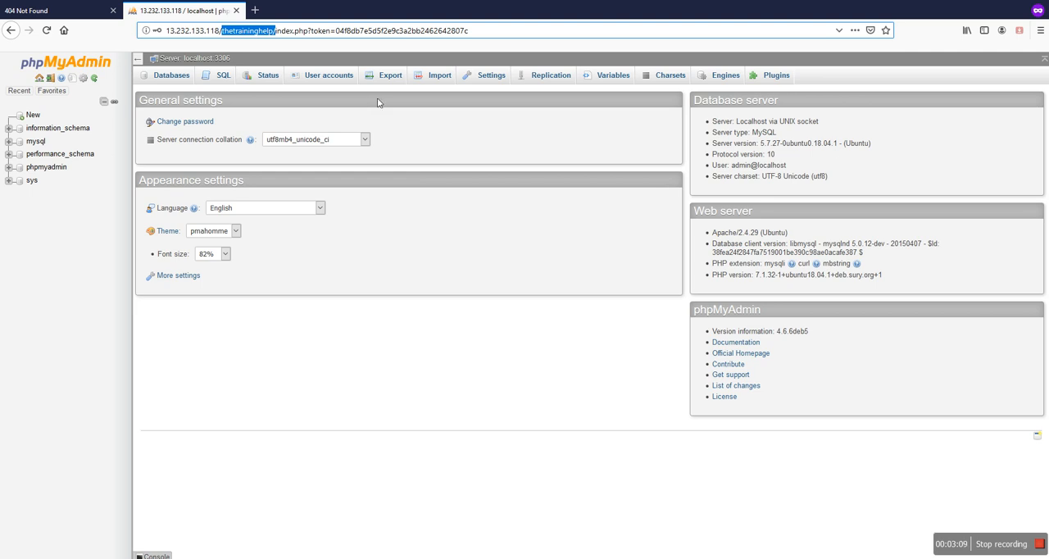
mouse_move(1031, 508)
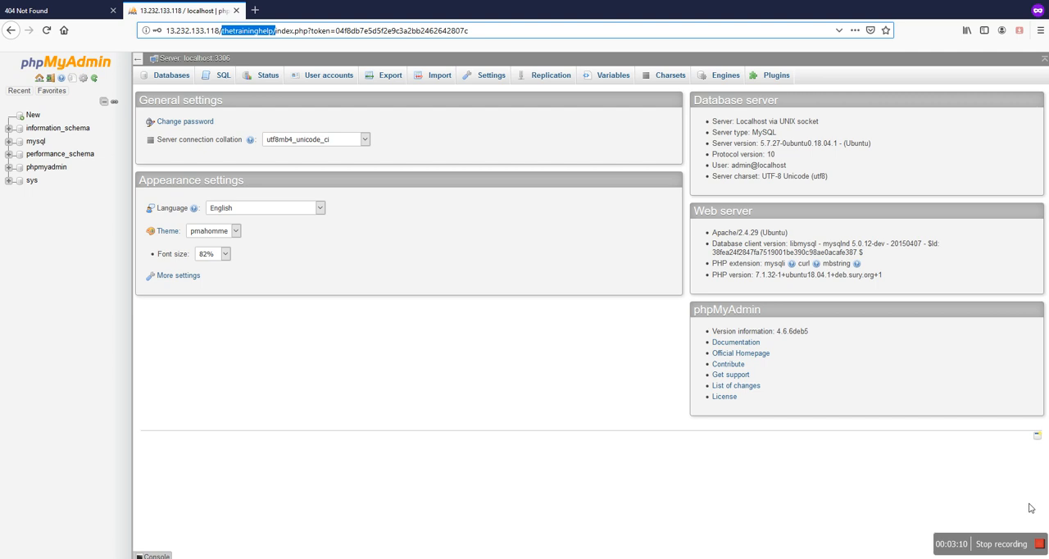